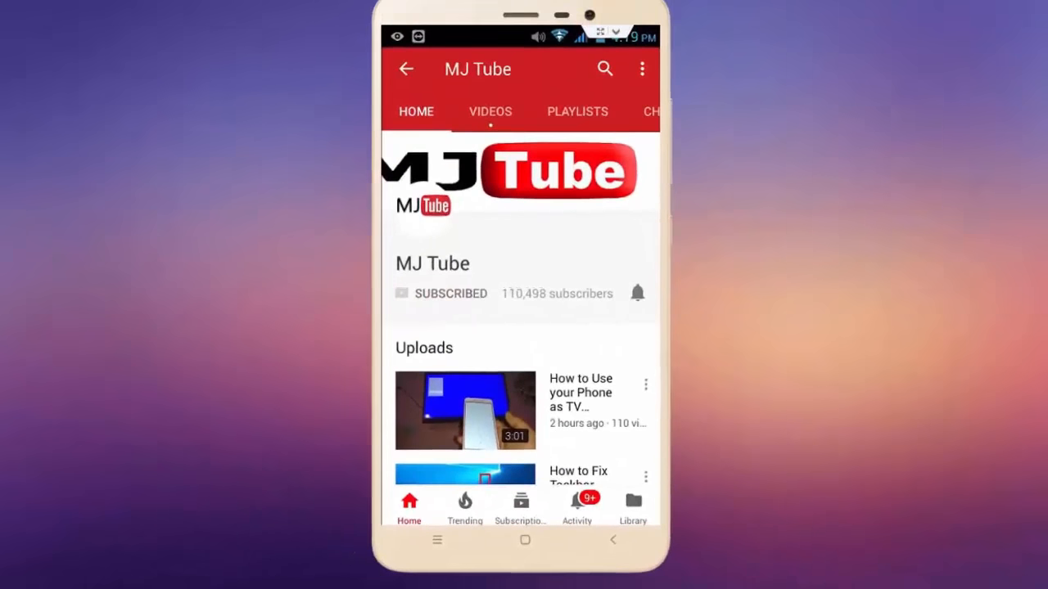
Copy the ten cricketer names from D4:D13 into column E beside the originals
{"action": "left_click", "coordinate": [638, 293]}
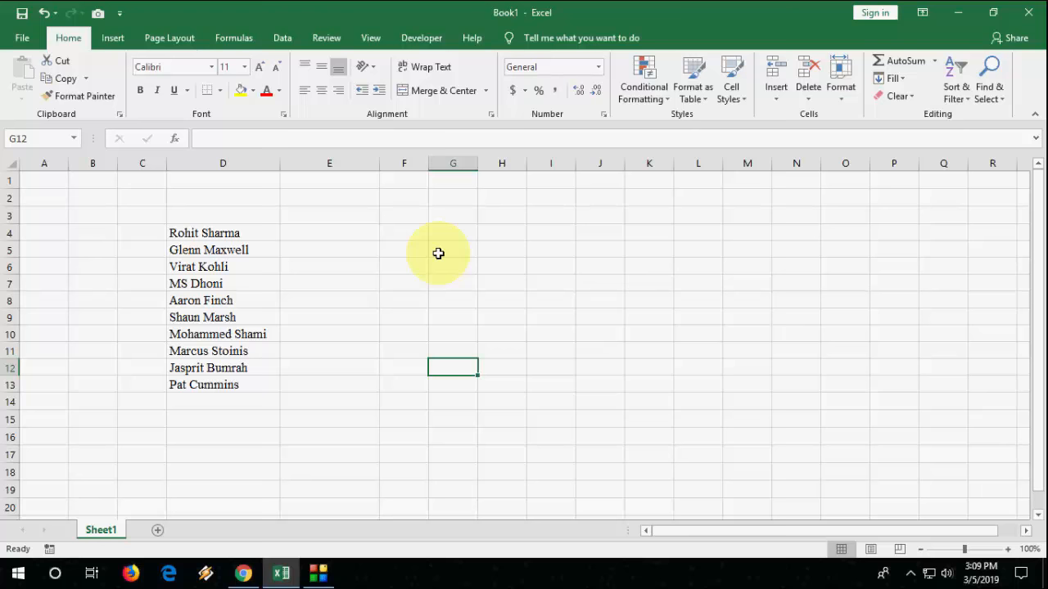
{"action": "mouse_move", "coordinate": [248, 243]}
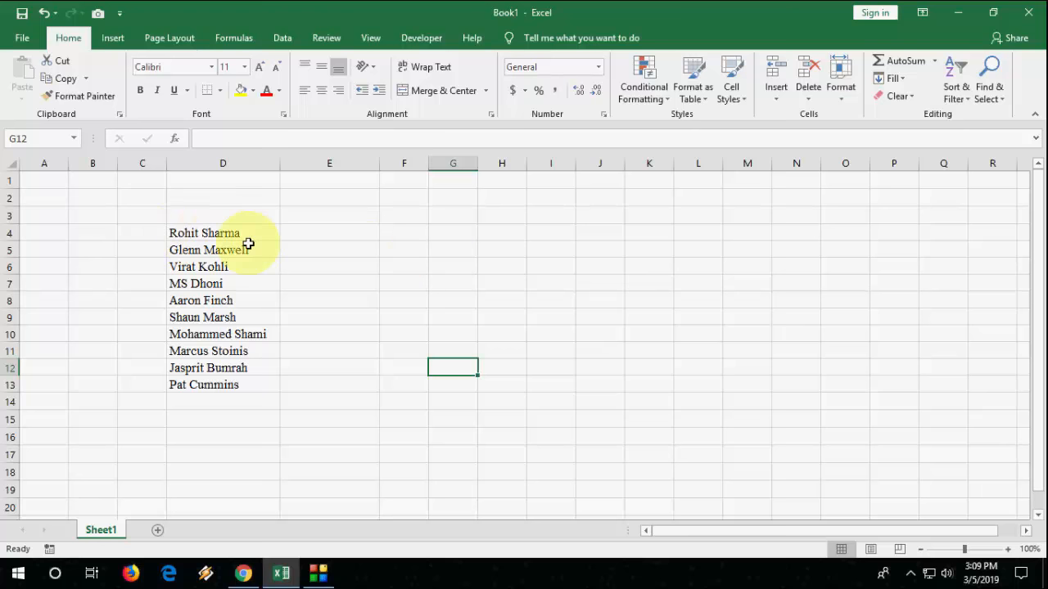
{"action": "mouse_move", "coordinate": [202, 233]}
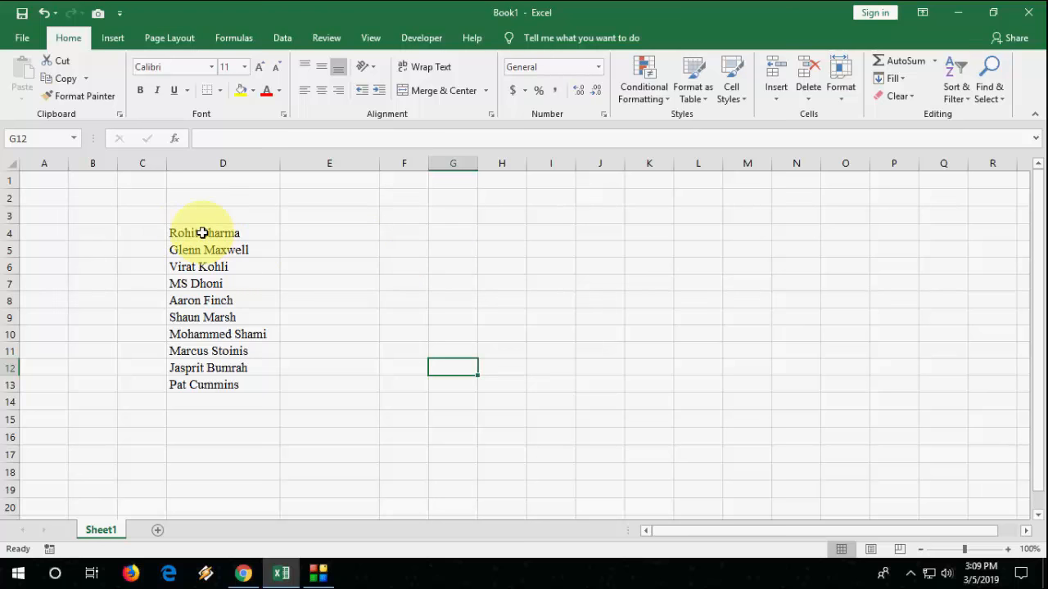
{"action": "mouse_move", "coordinate": [319, 259]}
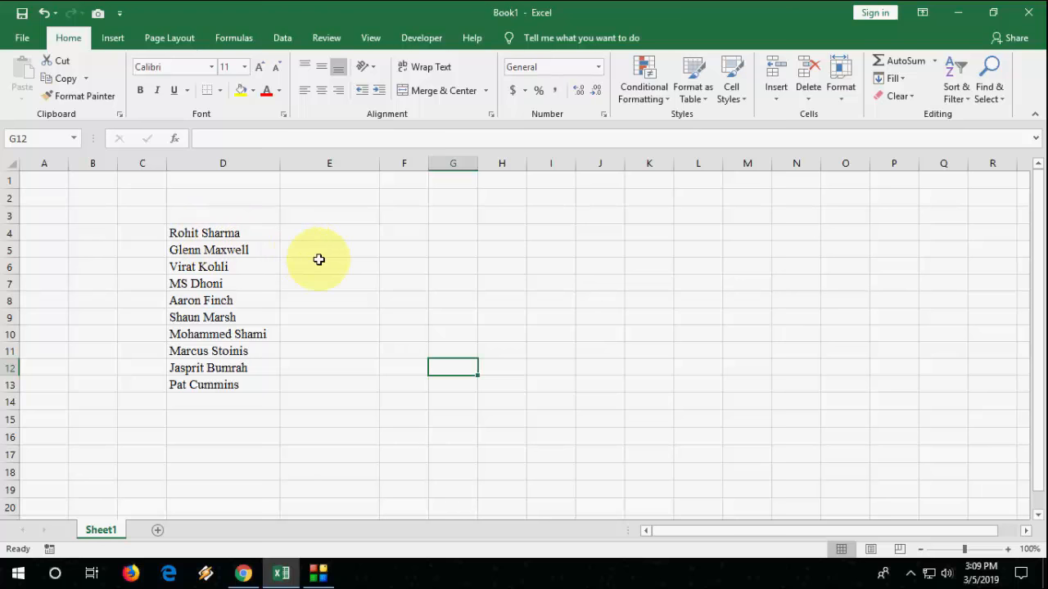
{"action": "mouse_move", "coordinate": [213, 238]}
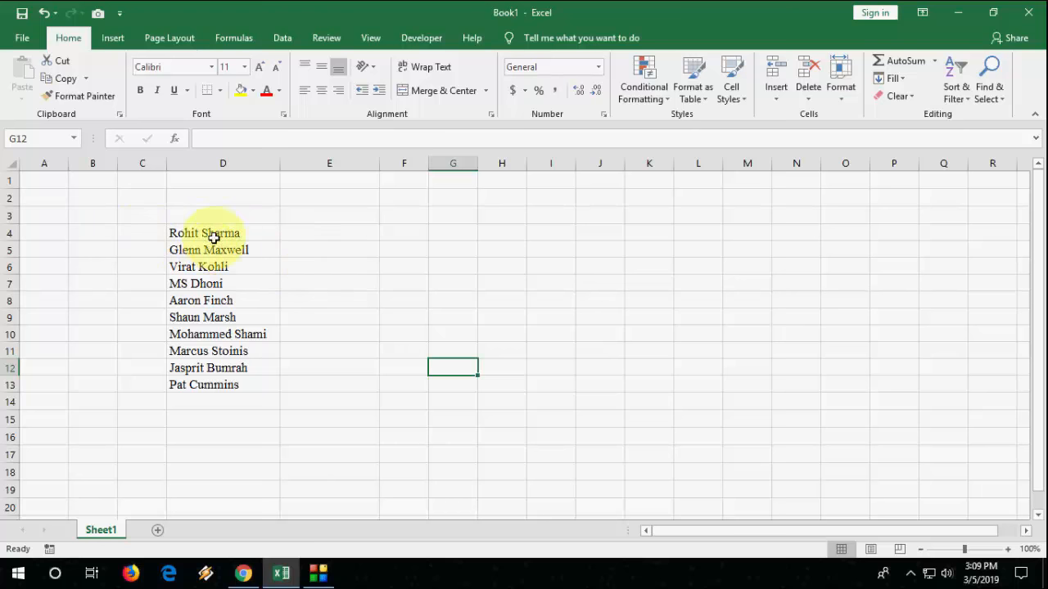
{"action": "left_click_drag", "start_coordinate": [222, 233], "coordinate": [222, 385]}
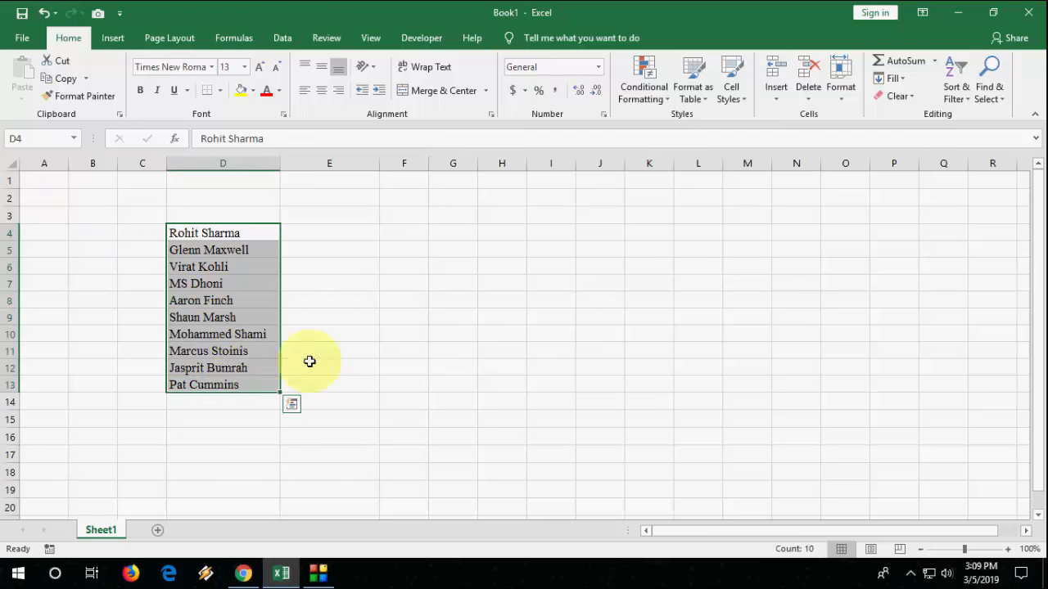
{"action": "key", "text": "ctrl+c"}
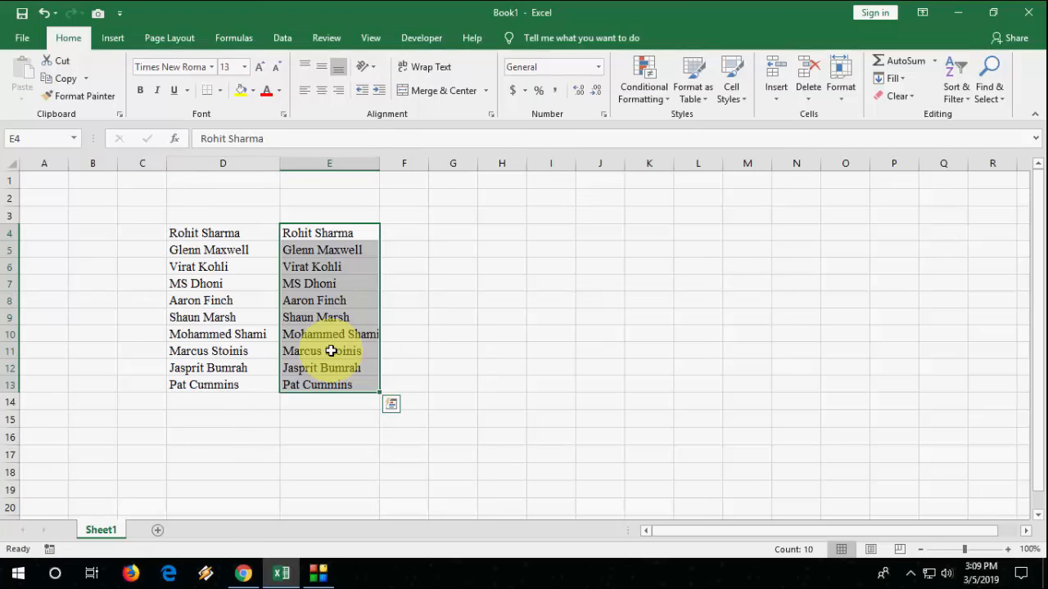
{"action": "left_click", "coordinate": [453, 316]}
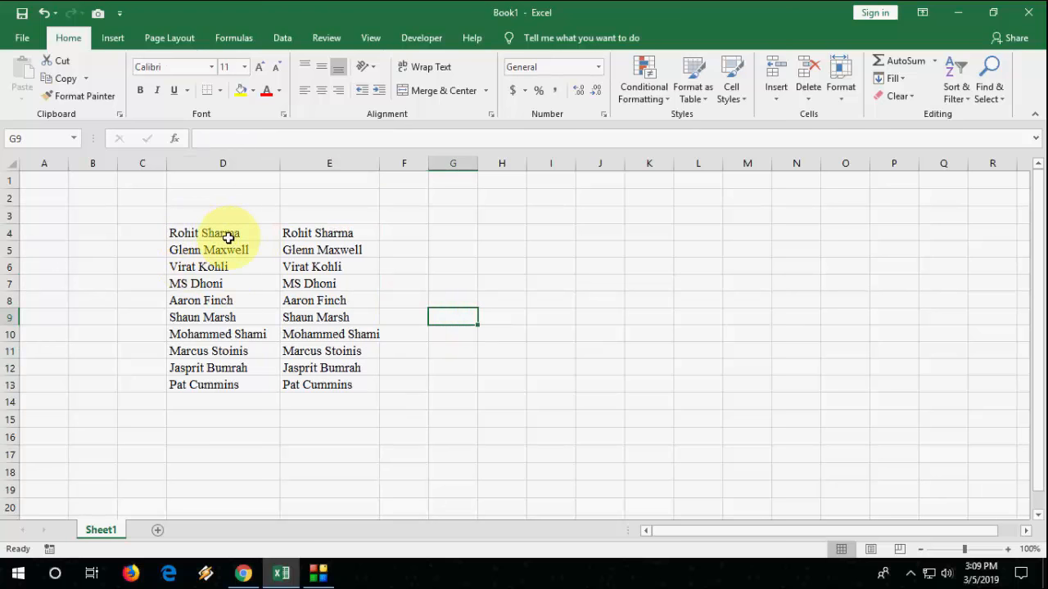
Replace ' *' with nothing across D4:D13, leaving only first names
{"action": "left_click_drag", "start_coordinate": [223, 233], "coordinate": [222, 384]}
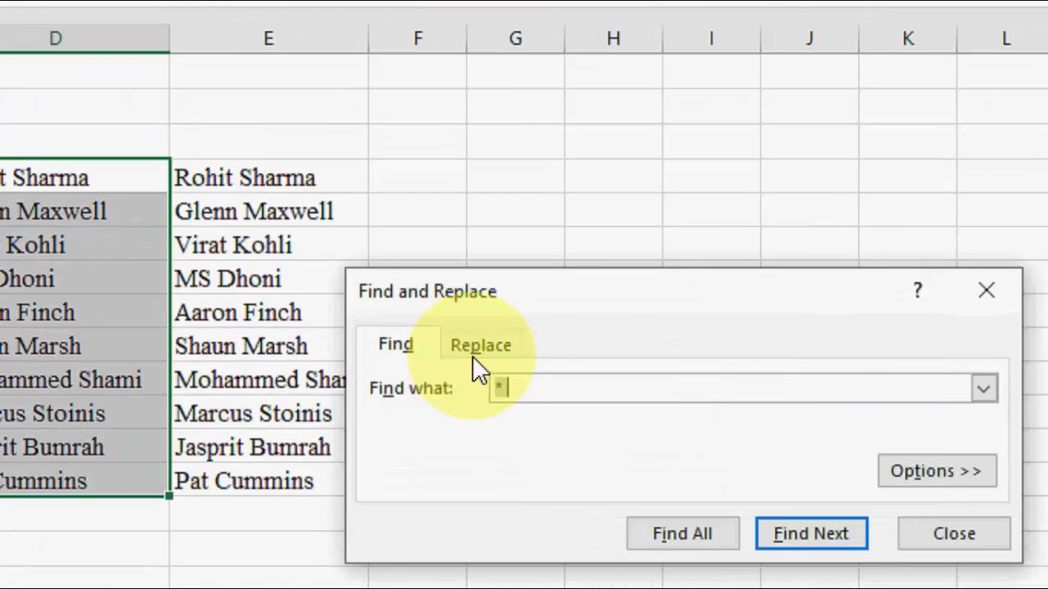
{"action": "left_click", "coordinate": [480, 344]}
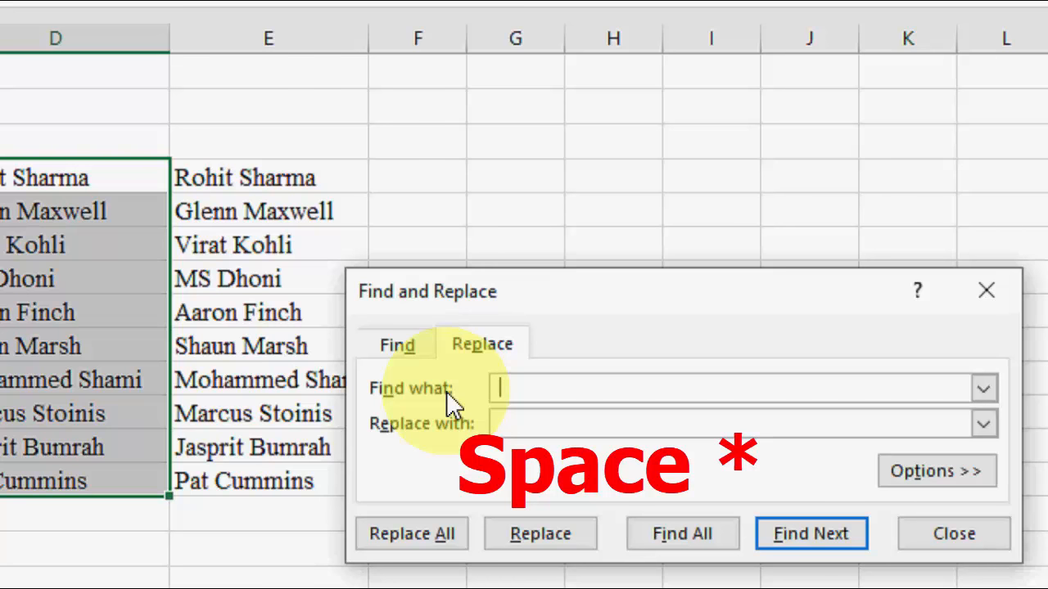
{"action": "type", "text": "*"}
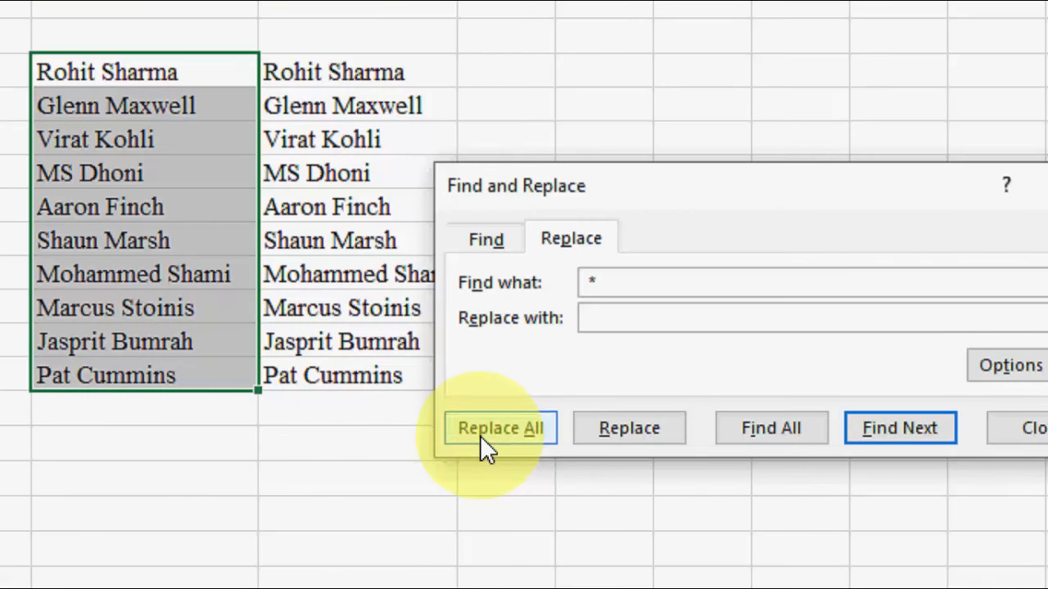
{"action": "left_click", "coordinate": [500, 427]}
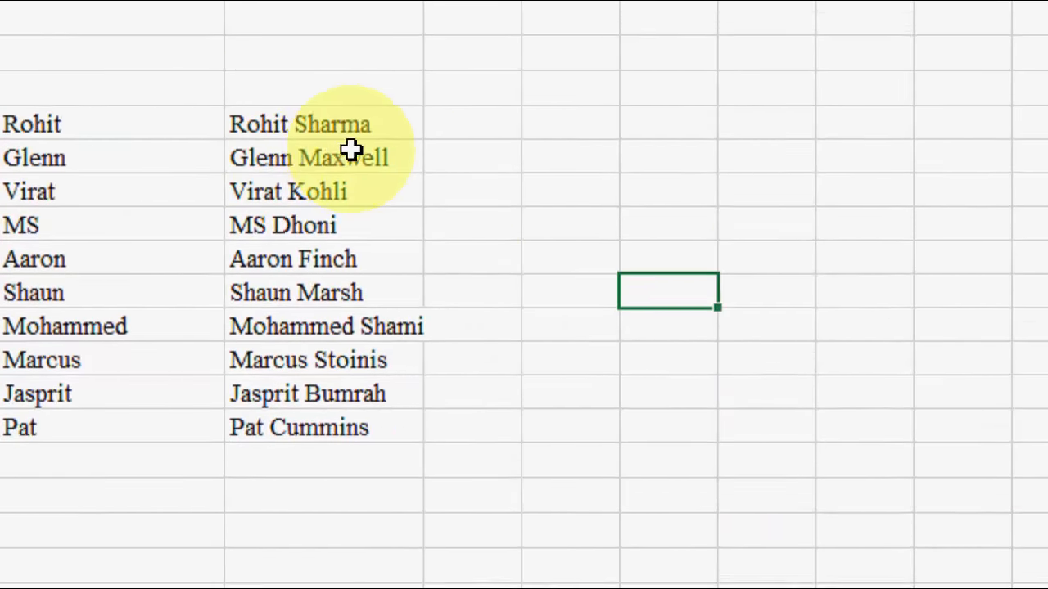
Replace '* ' with nothing across E4:E13, leaving only surnames
{"action": "left_click", "coordinate": [323, 155]}
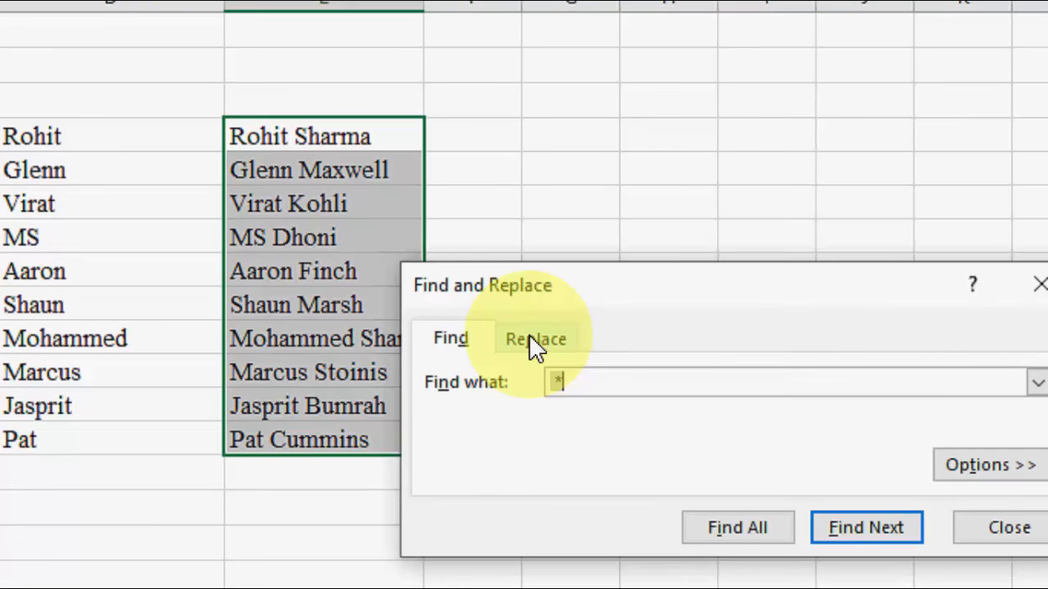
{"action": "left_click", "coordinate": [535, 338]}
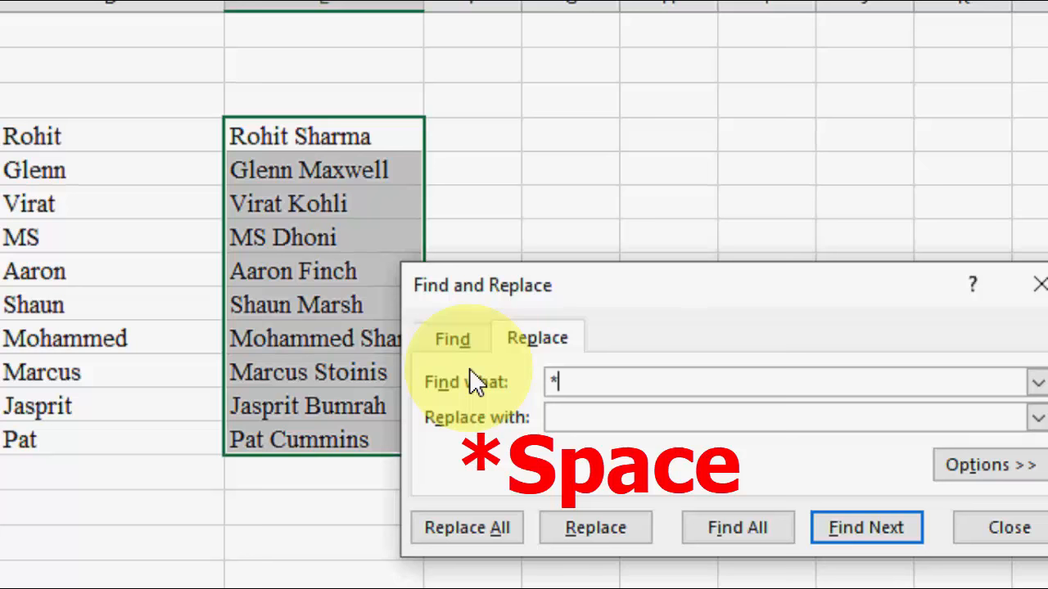
{"action": "key", "text": "space"}
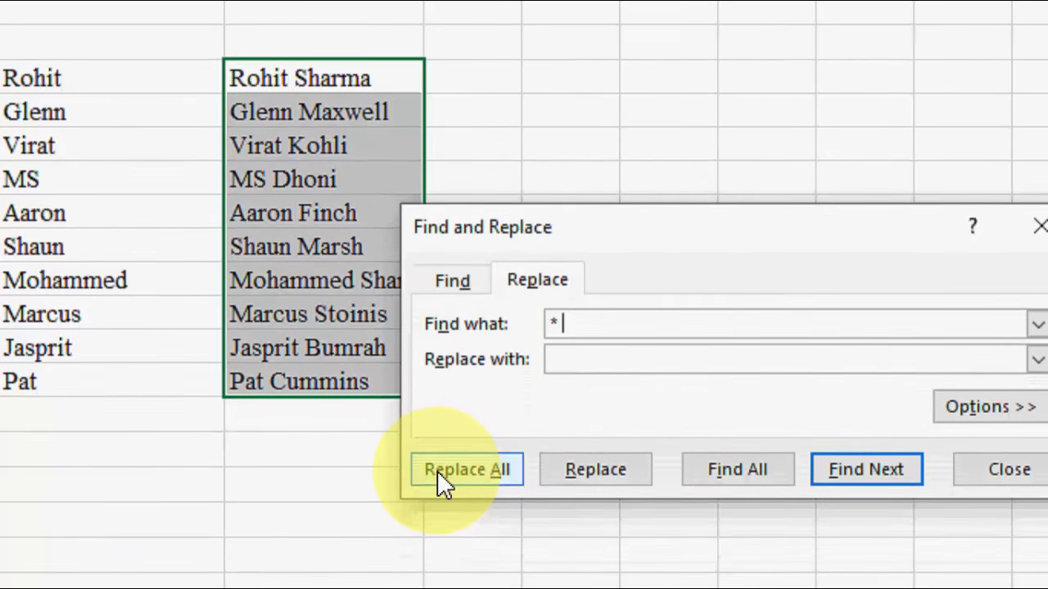
{"action": "left_click", "coordinate": [466, 470]}
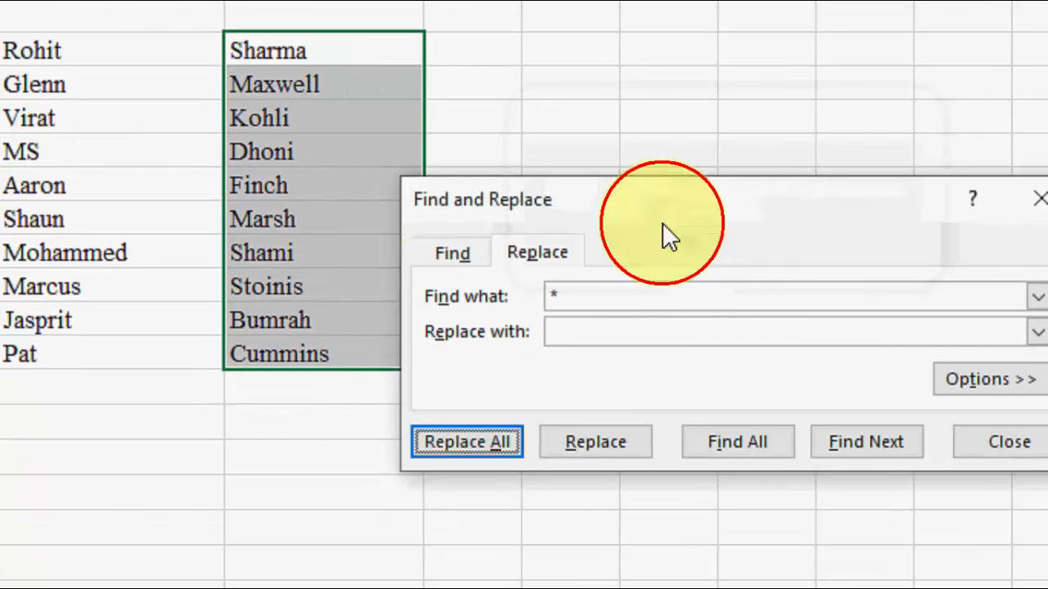
{"action": "left_click", "coordinate": [466, 441]}
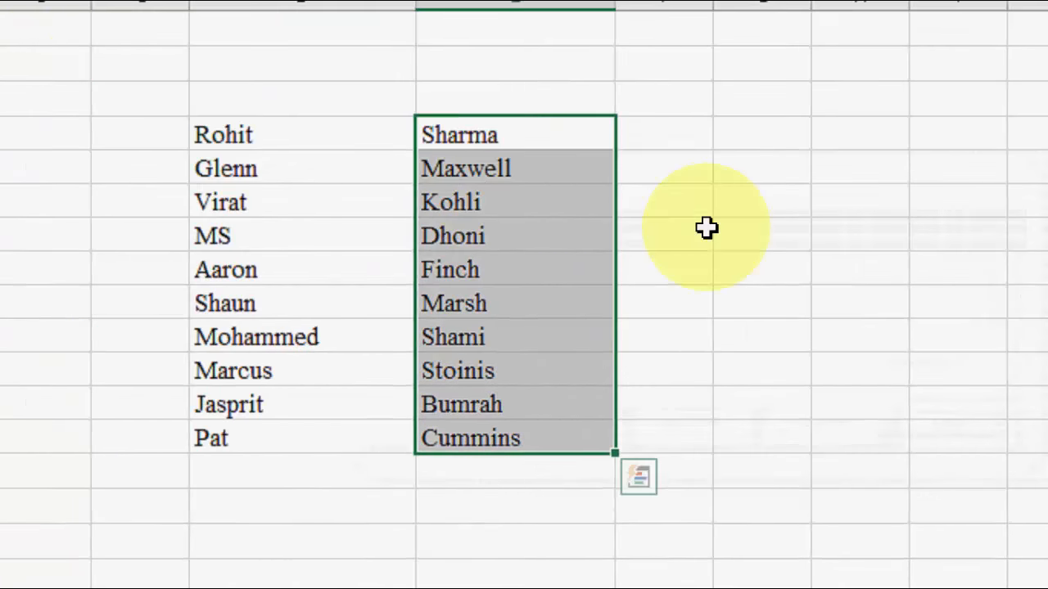